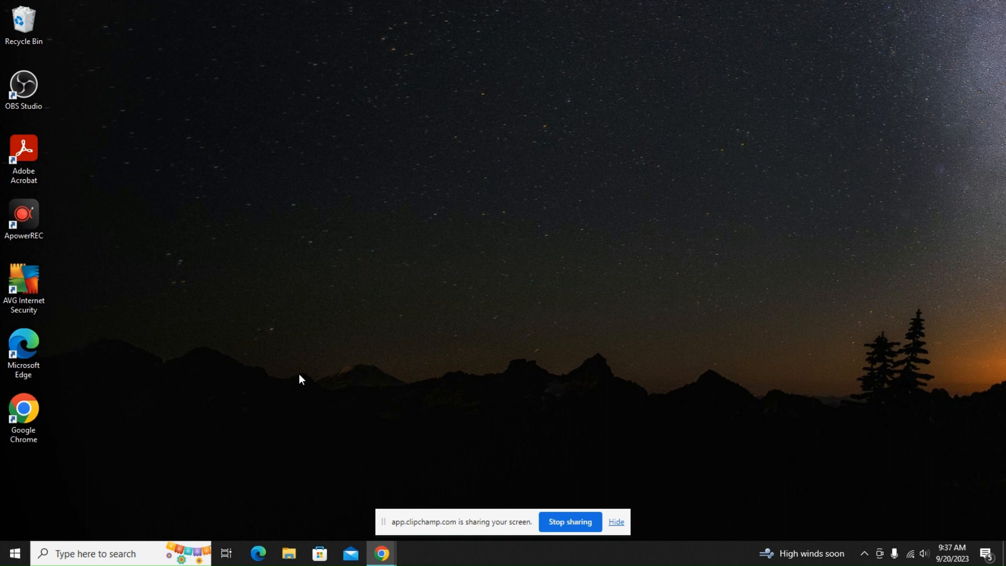
pyautogui.moveTo(312, 335)
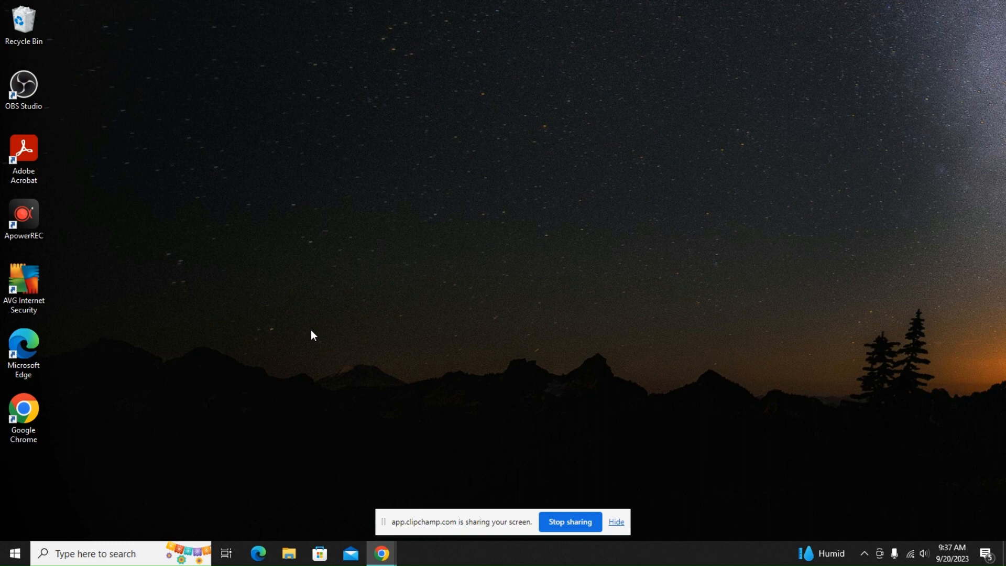
pyautogui.moveTo(348, 311)
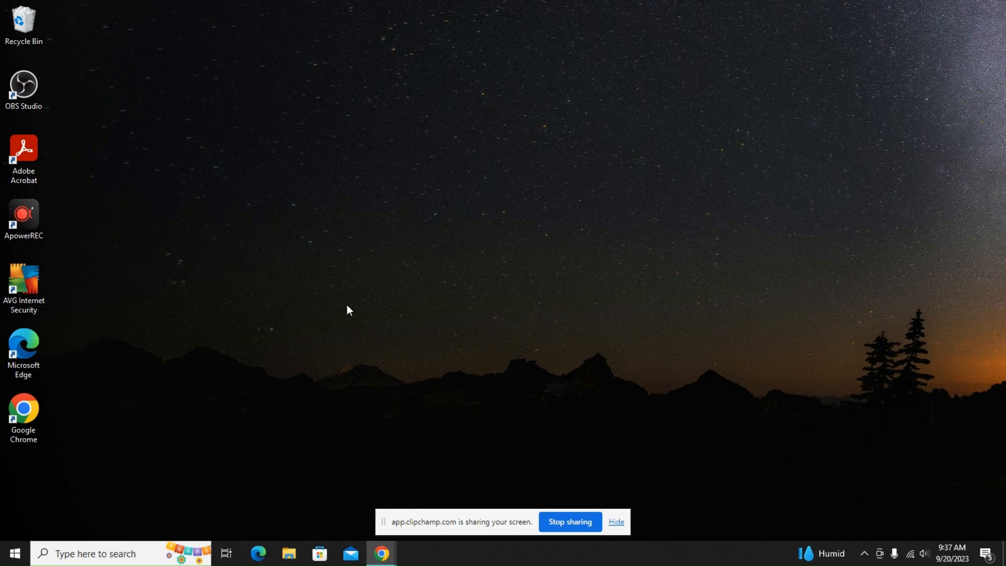
# Launch Control Panel from the Start menu by searching 'cont' and go to System and Security
pyautogui.click(13, 554)
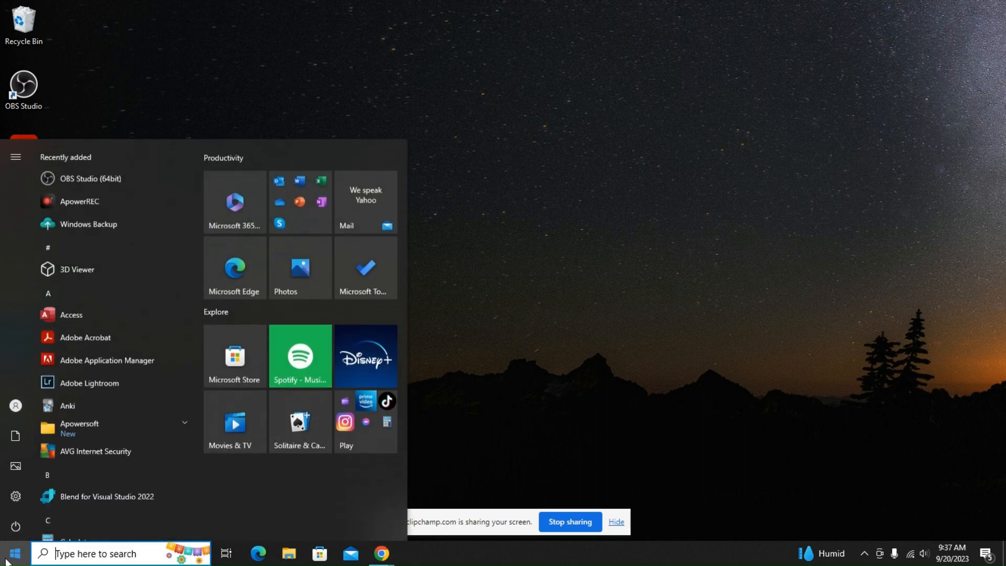
pyautogui.write('cont')
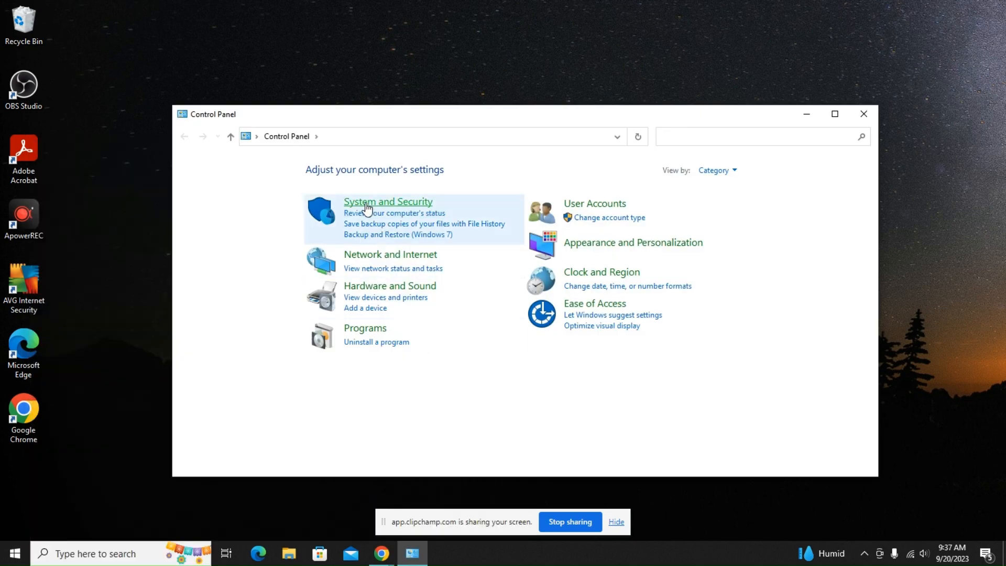
pyautogui.moveTo(387, 201)
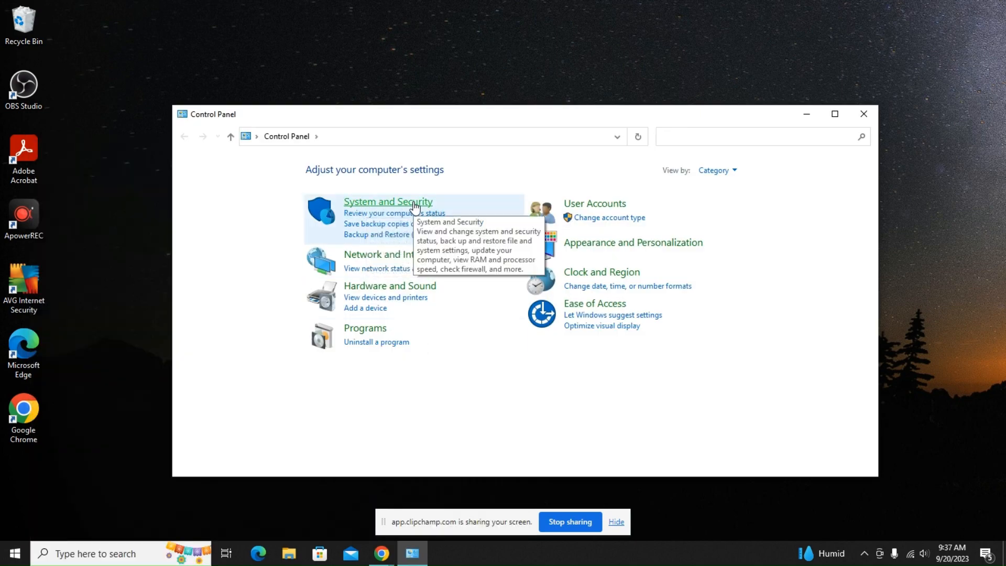
pyautogui.click(388, 201)
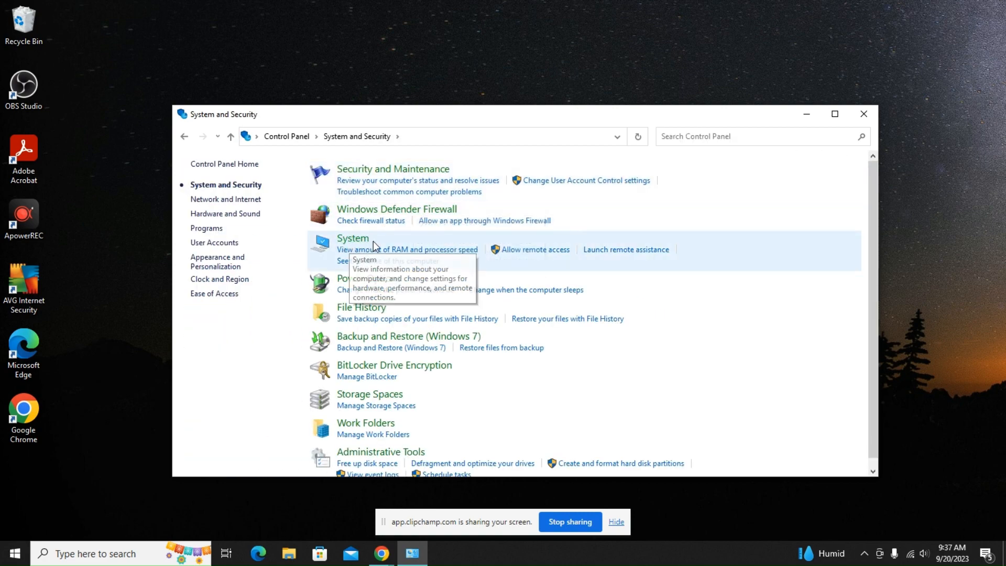
# Reach the Settings About page via System and select the device name Workstation
pyautogui.click(352, 238)
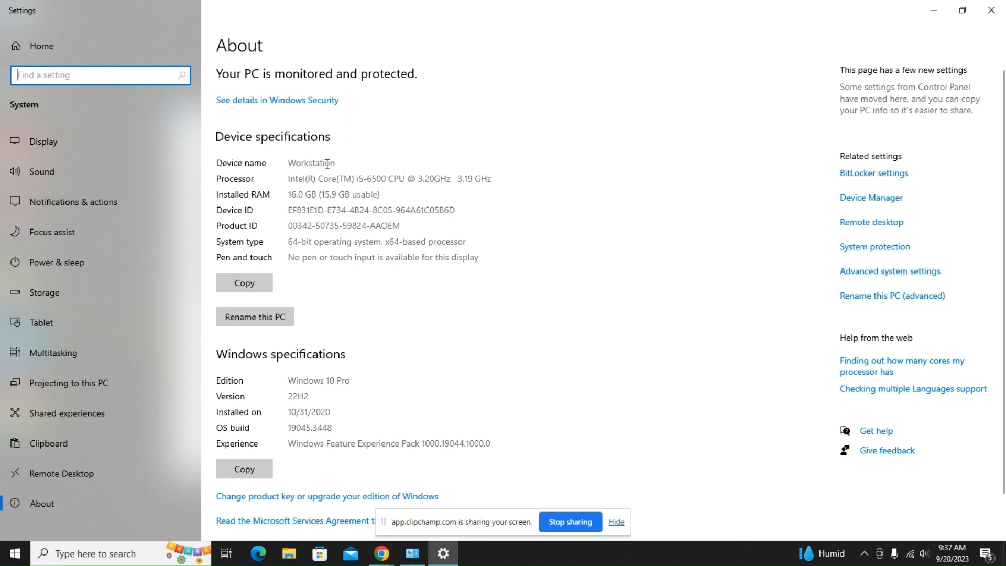
pyautogui.doubleClick(311, 162)
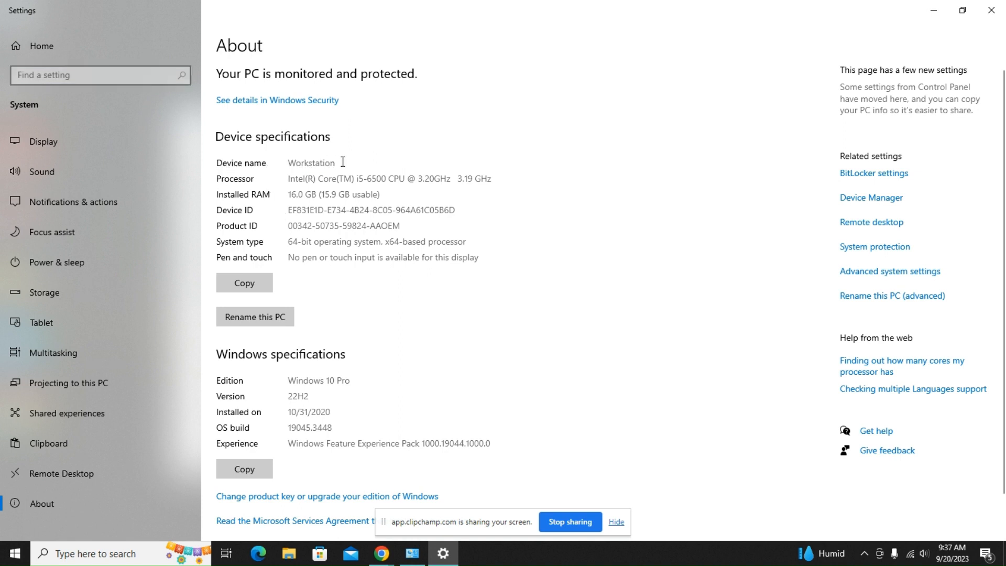
pyautogui.moveTo(352, 160)
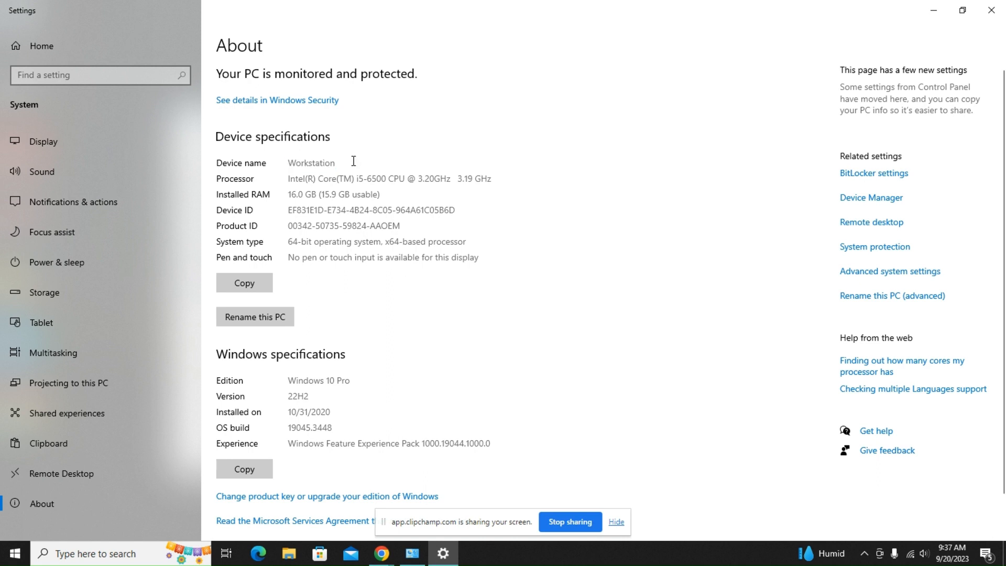
pyautogui.moveTo(272, 166)
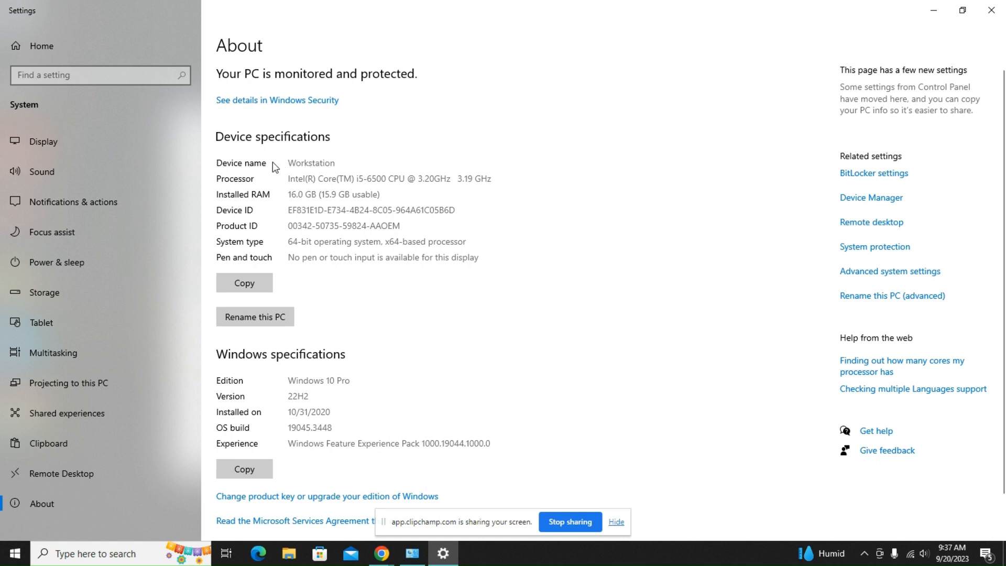
pyautogui.moveTo(364, 178)
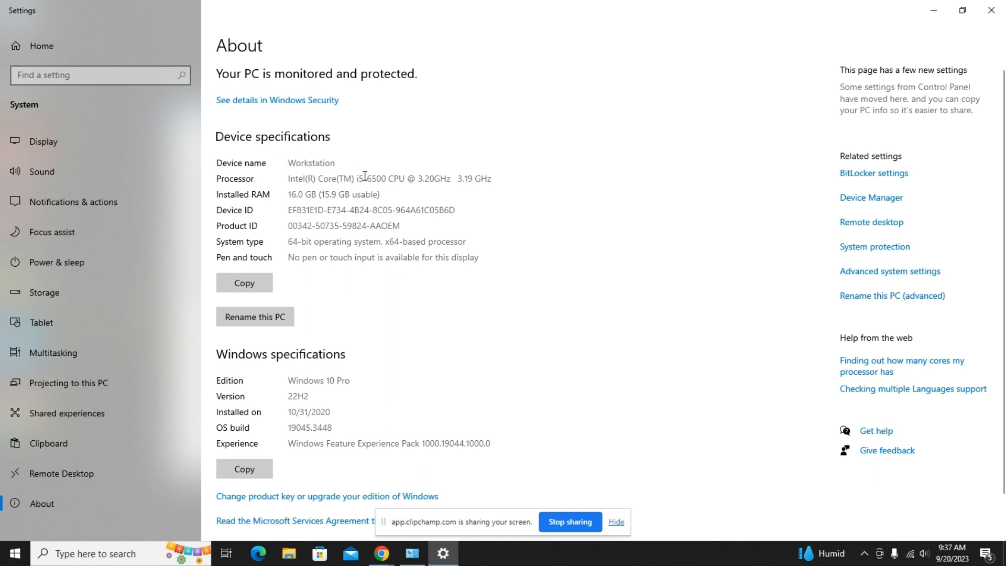
pyautogui.moveTo(336, 330)
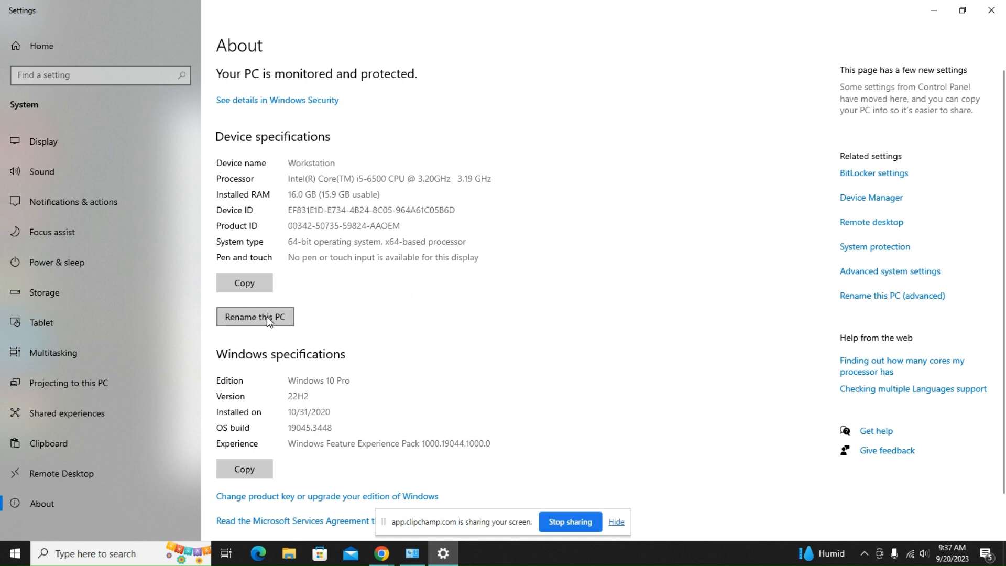
# Bring up the Rename your PC prompt for Workstation and focus the empty new-name field
pyautogui.click(254, 317)
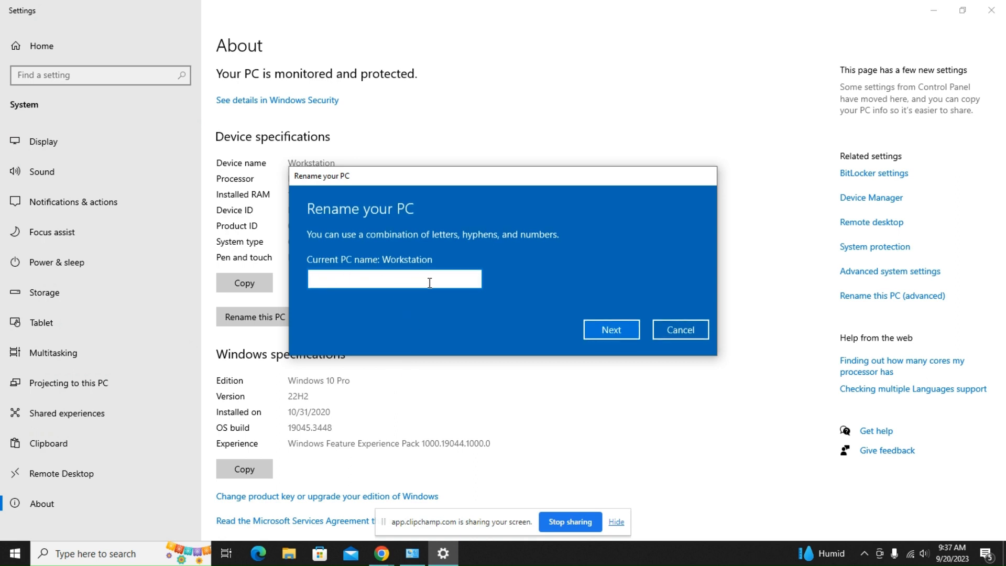
pyautogui.click(394, 279)
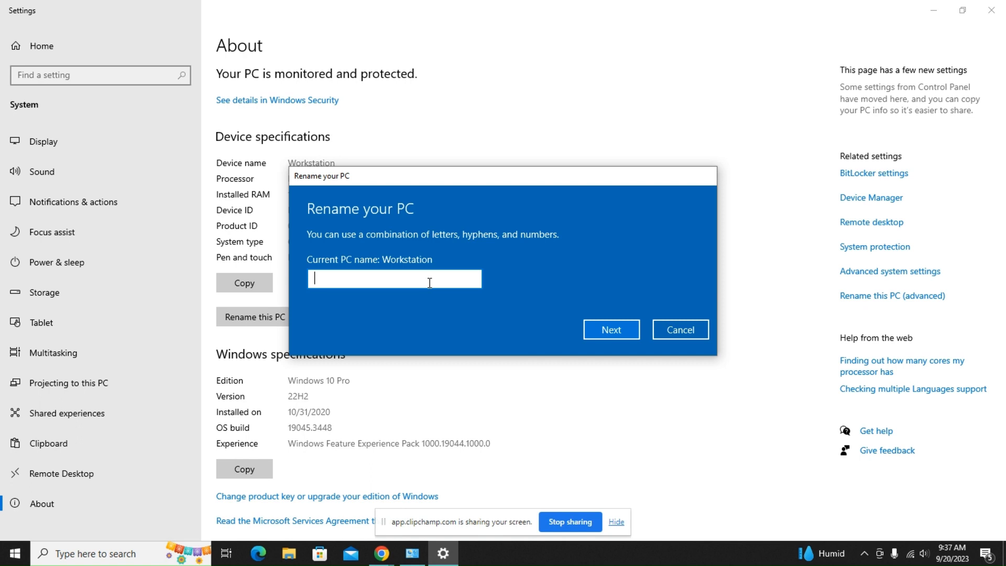
pyautogui.moveTo(610, 329)
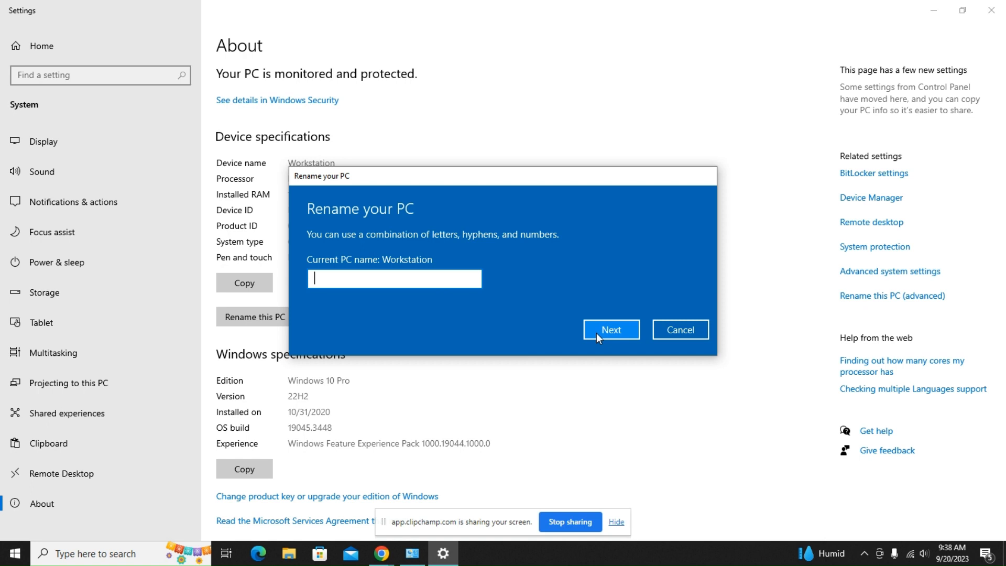
pyautogui.moveTo(523, 185)
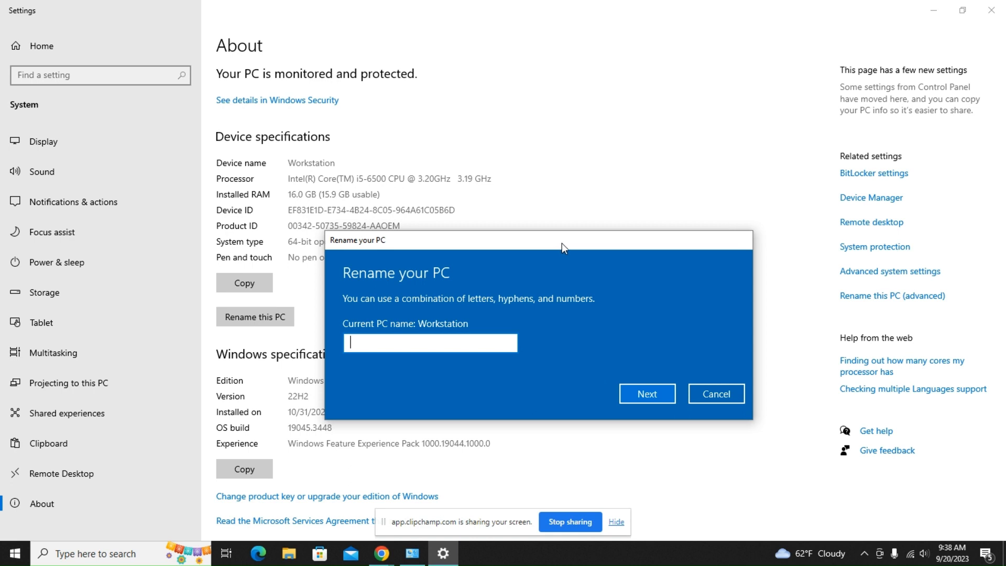
pyautogui.moveTo(698, 374)
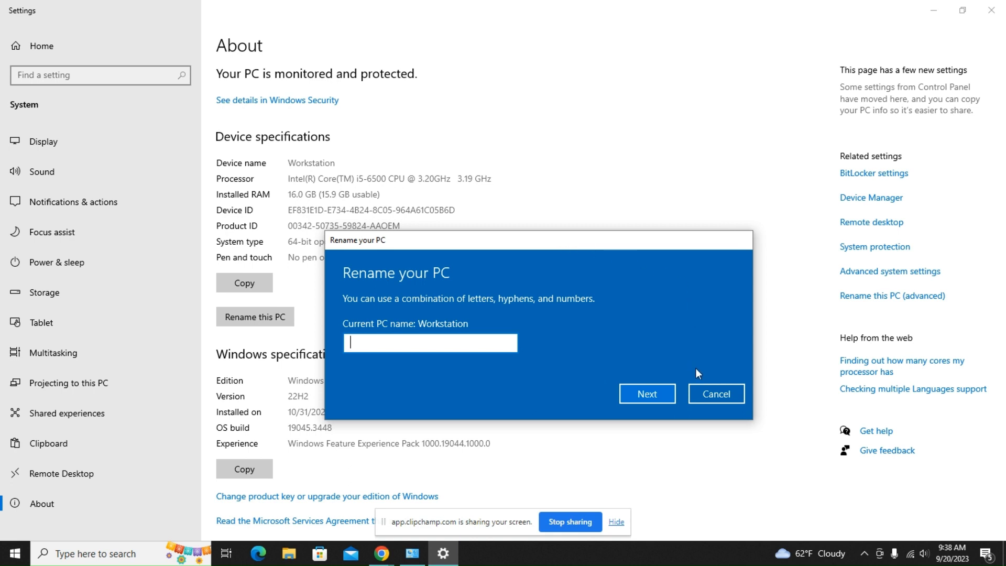